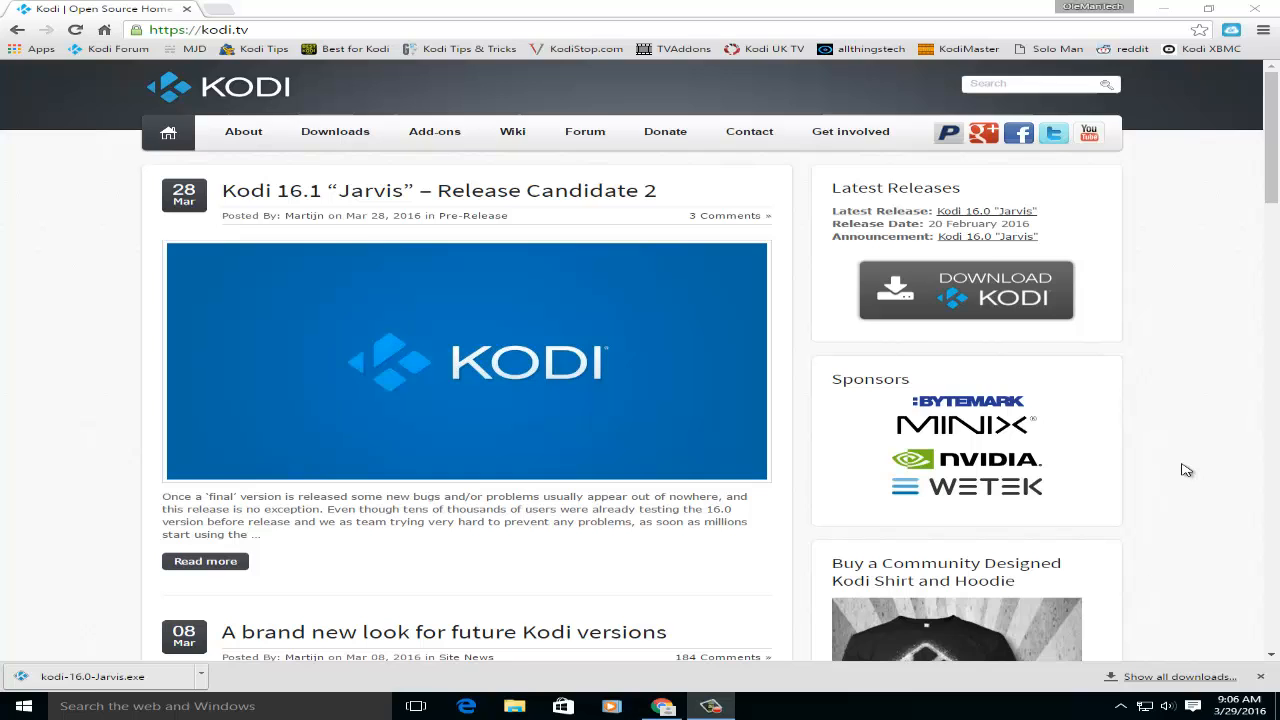
- Go to the kodi.tv Downloads page listing the Kodi v16.0 Jarvis installers
{"action": "scroll", "scroll_direction": "down", "scroll_amount": 3}
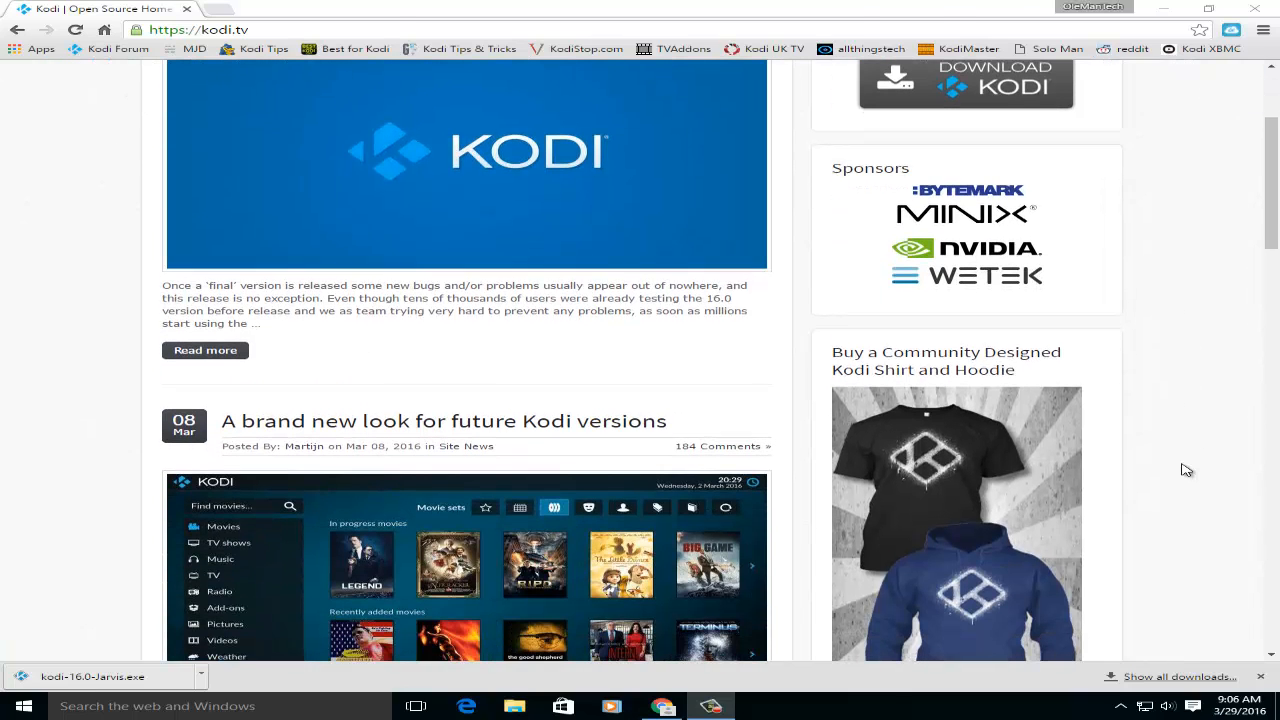
{"action": "scroll", "scroll_direction": "up", "scroll_amount": 3}
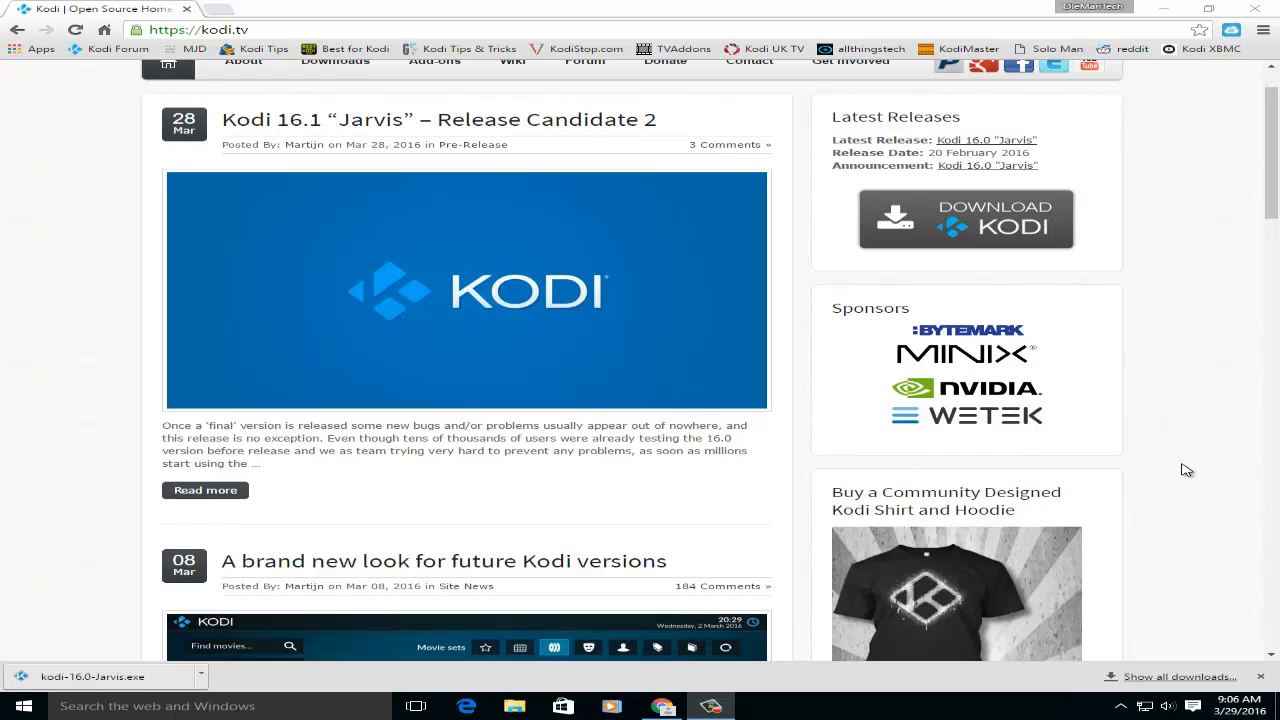
{"action": "scroll", "scroll_direction": "down", "scroll_amount": 3}
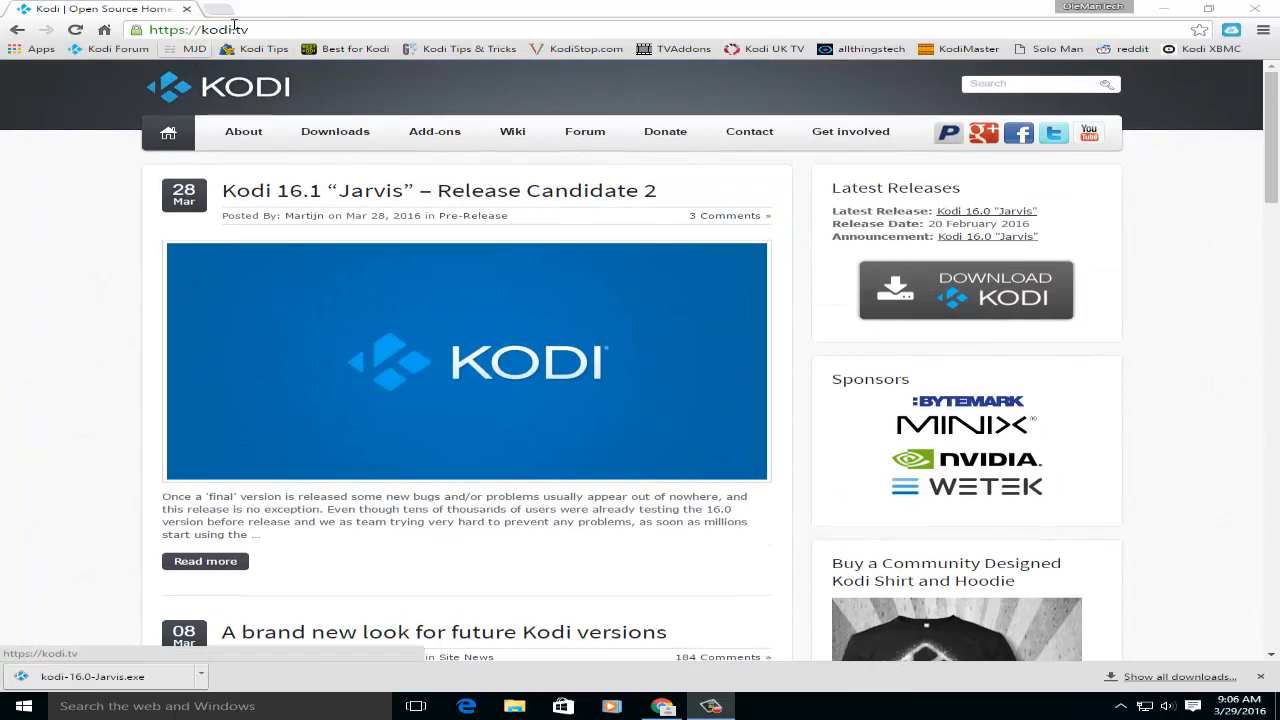
{"action": "left_click", "coordinate": [335, 131]}
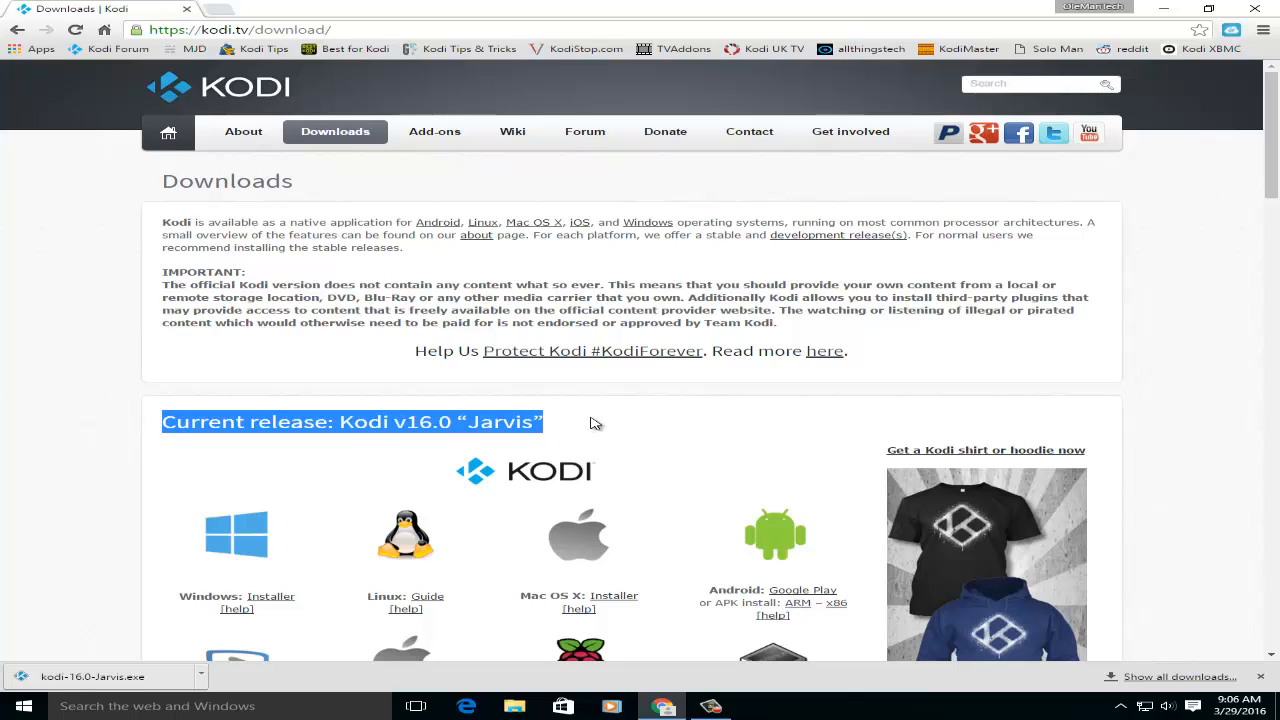
{"action": "scroll", "scroll_direction": "down", "scroll_amount": 3}
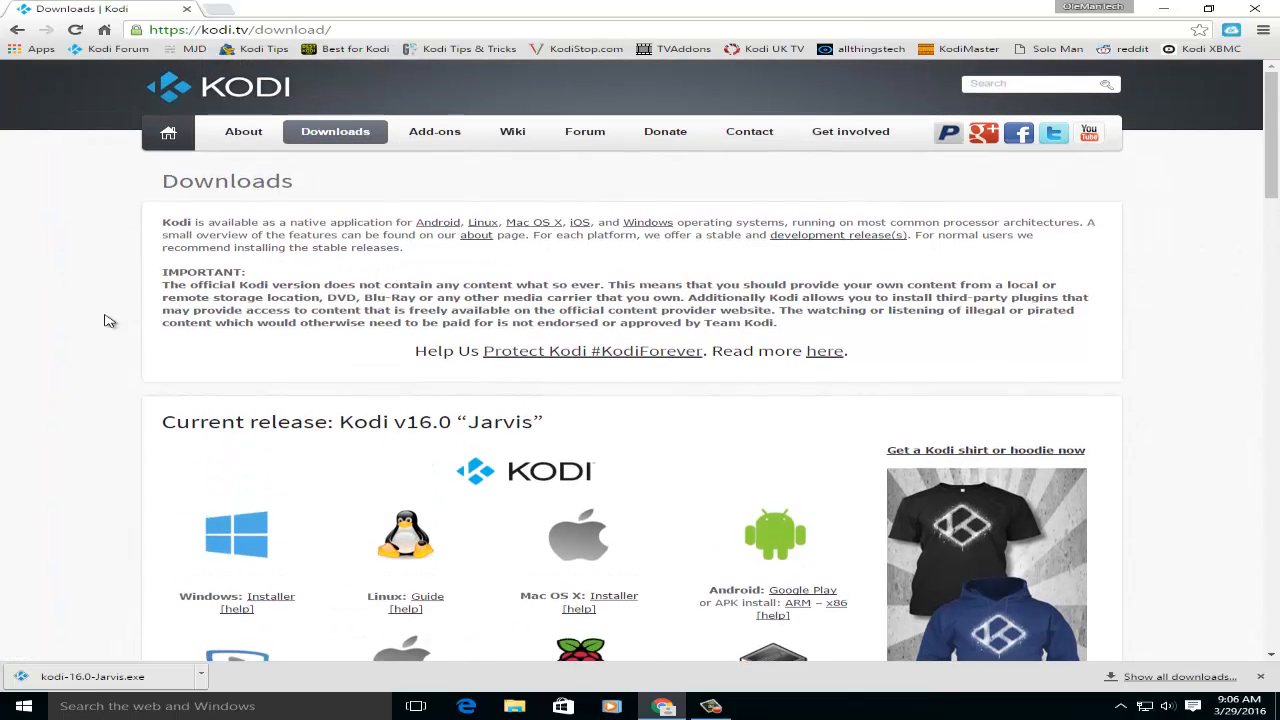
- Scroll past the v16.1 RC2, Krypton development and remotes sections to Older releases
{"action": "scroll", "scroll_direction": "down", "scroll_amount": 3}
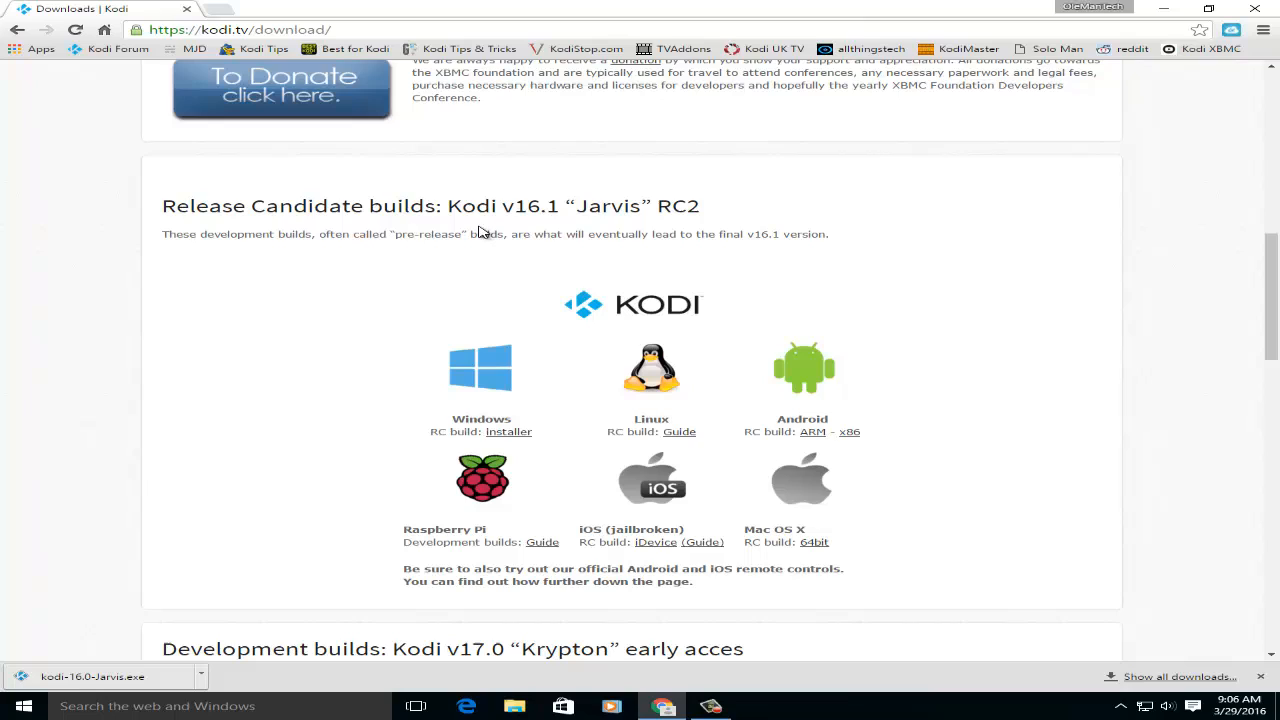
{"action": "mouse_move", "coordinate": [495, 205]}
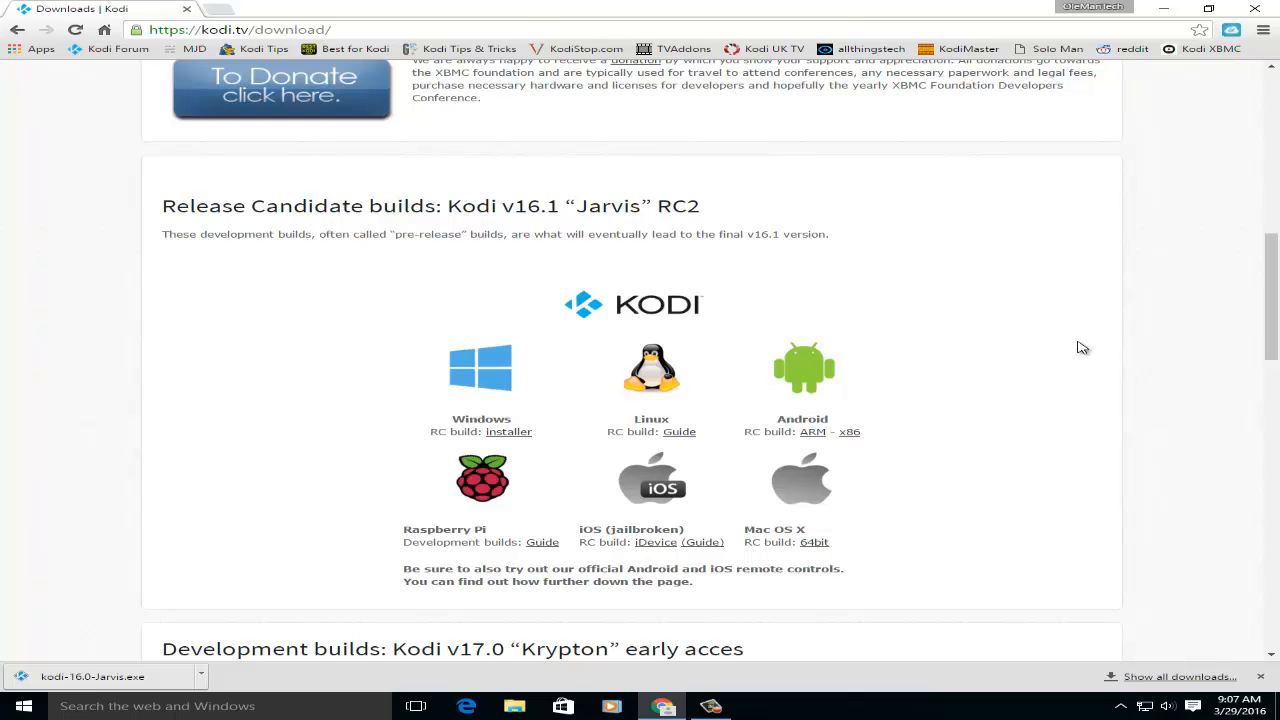
{"action": "scroll", "scroll_direction": "up", "scroll_amount": 3}
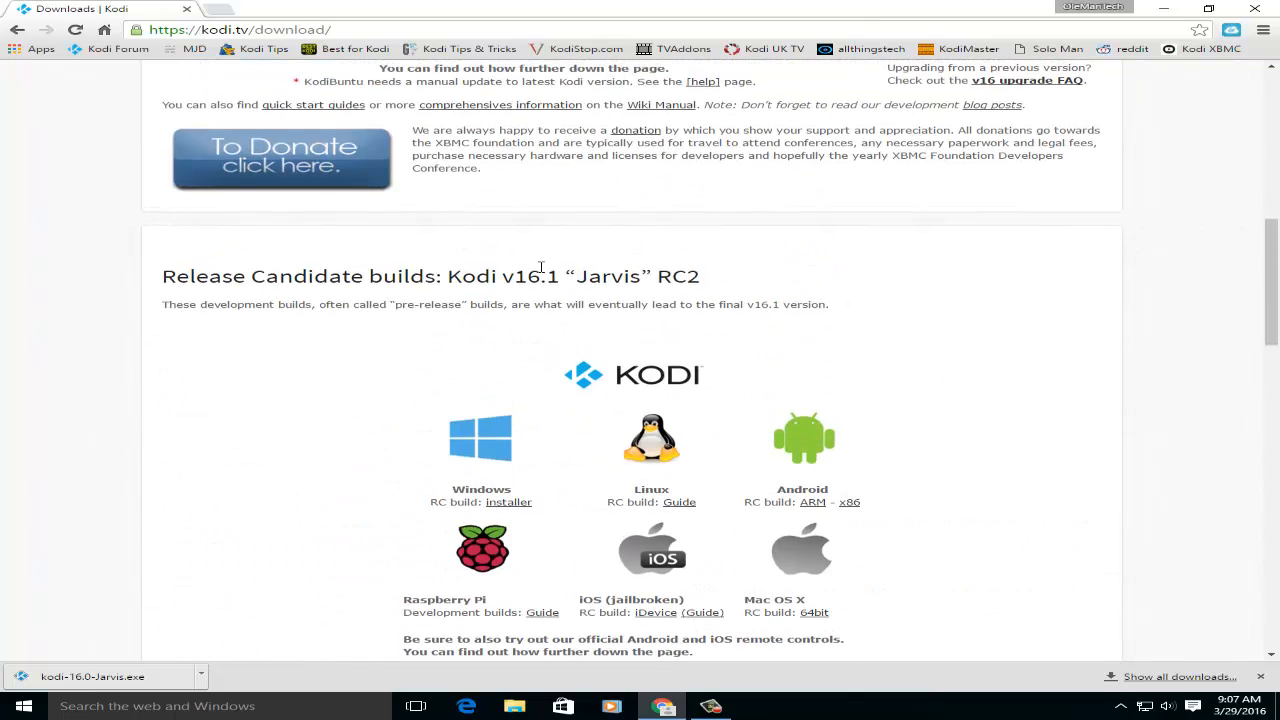
{"action": "scroll", "scroll_direction": "down", "scroll_amount": 3}
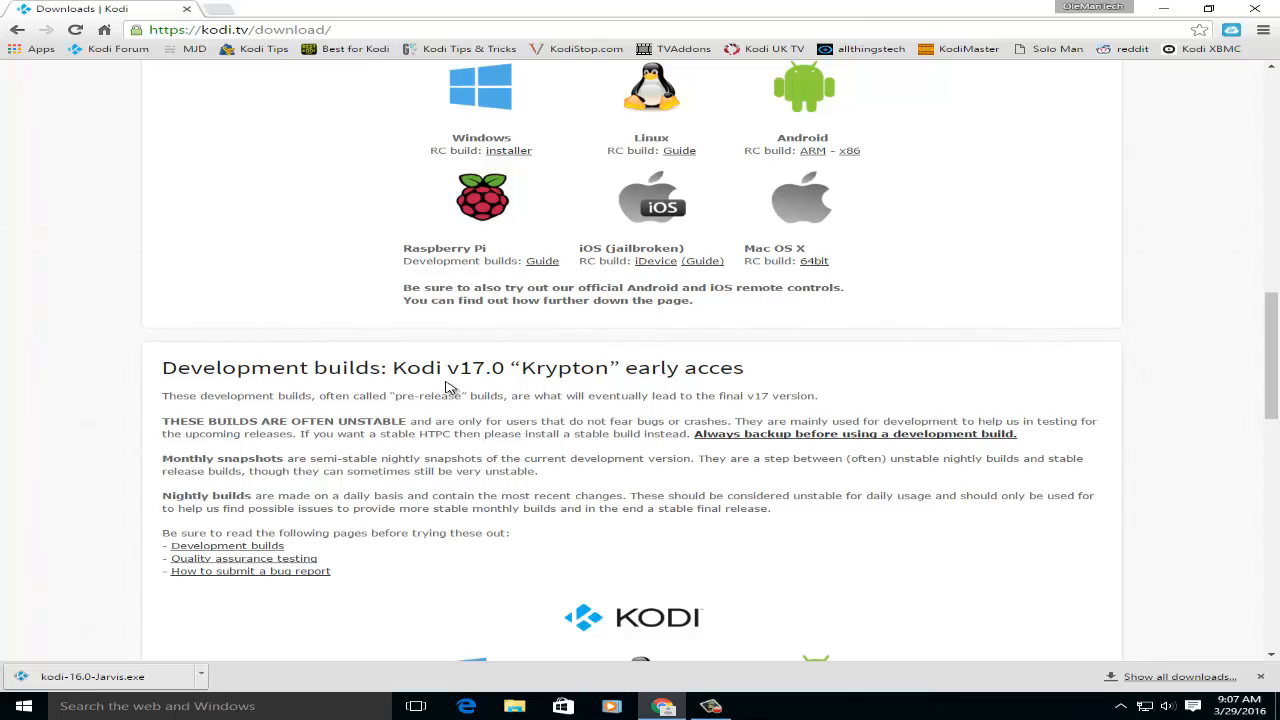
{"action": "mouse_move", "coordinate": [390, 374]}
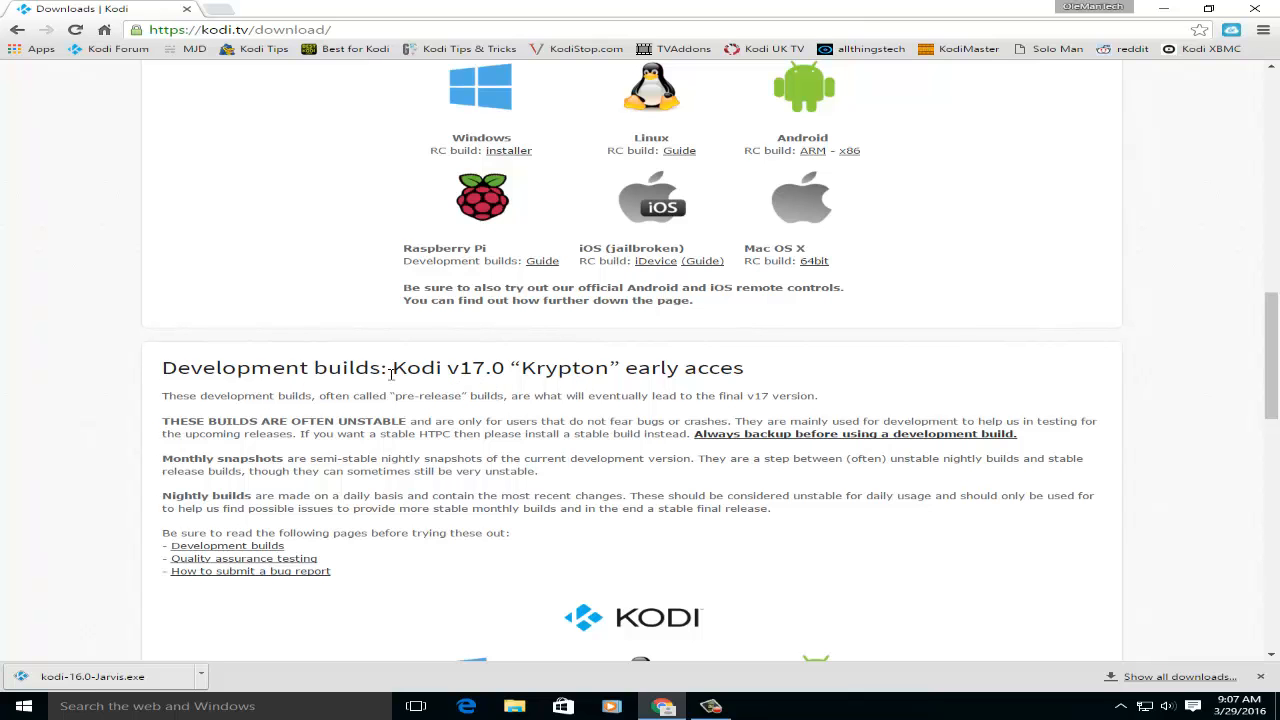
{"action": "scroll", "scroll_direction": "down", "scroll_amount": 3}
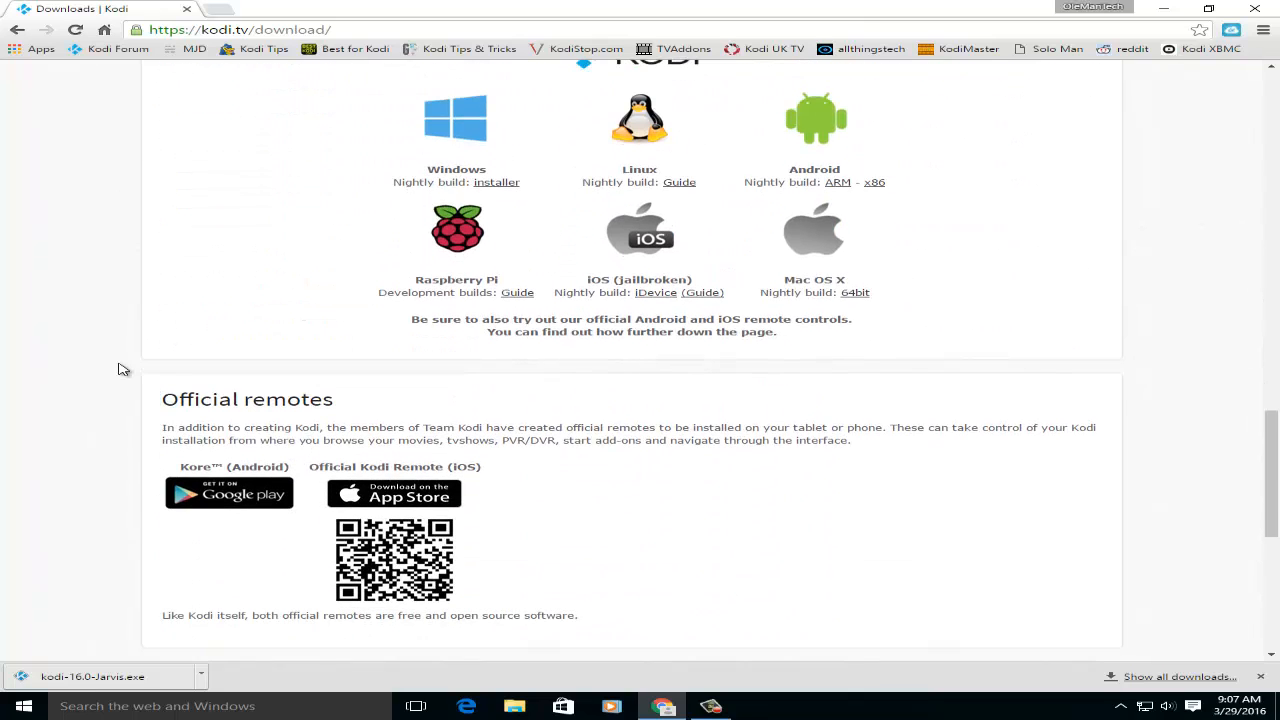
{"action": "scroll", "scroll_direction": "down", "scroll_amount": 3}
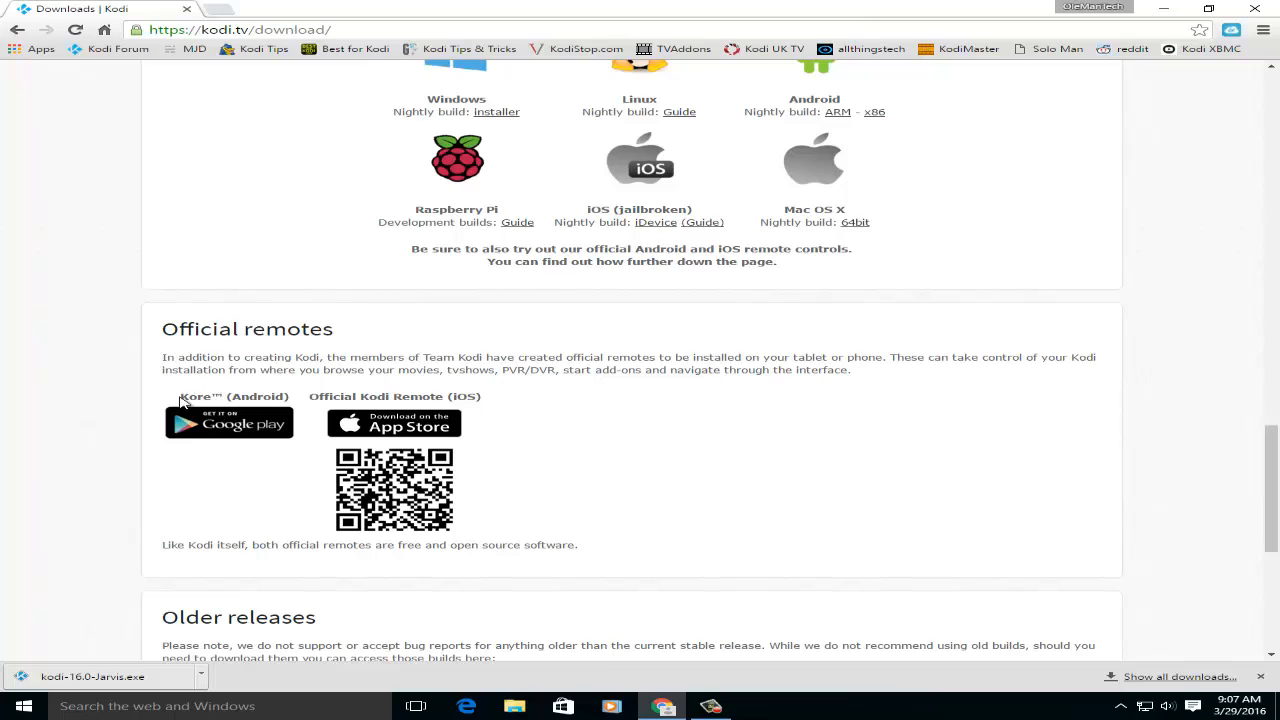
{"action": "mouse_move", "coordinate": [232, 401]}
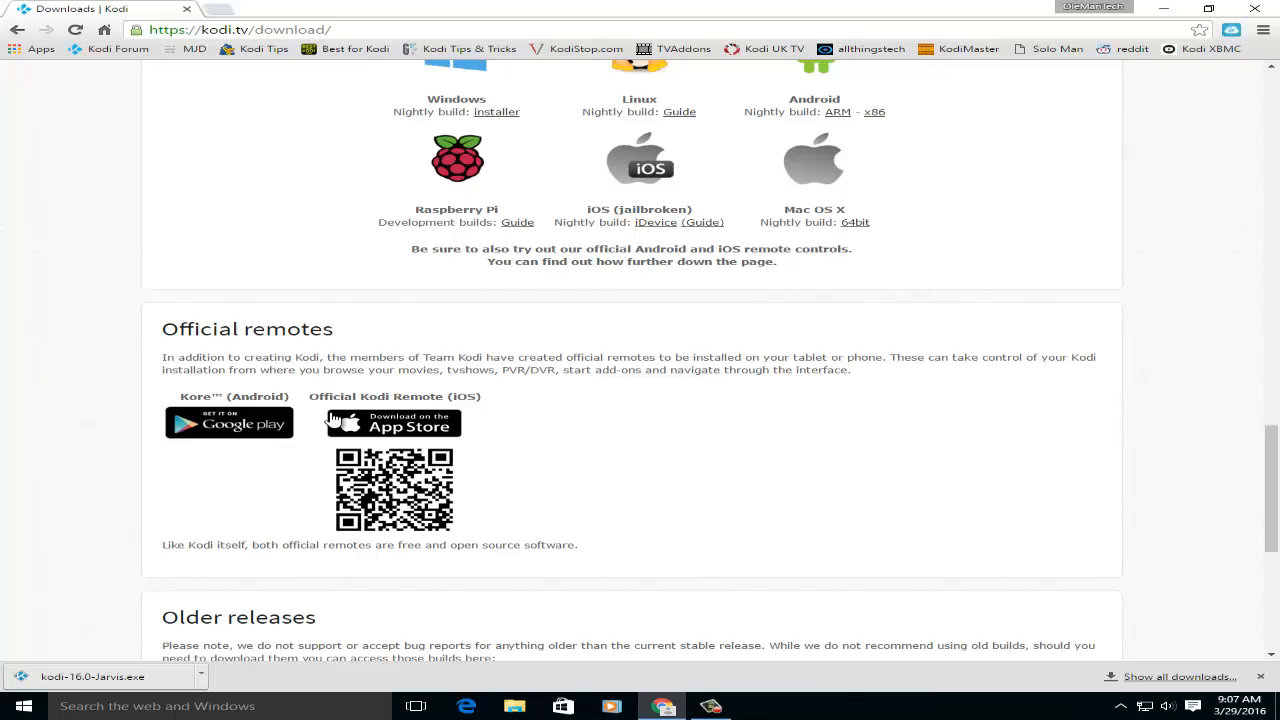
{"action": "mouse_move", "coordinate": [308, 322]}
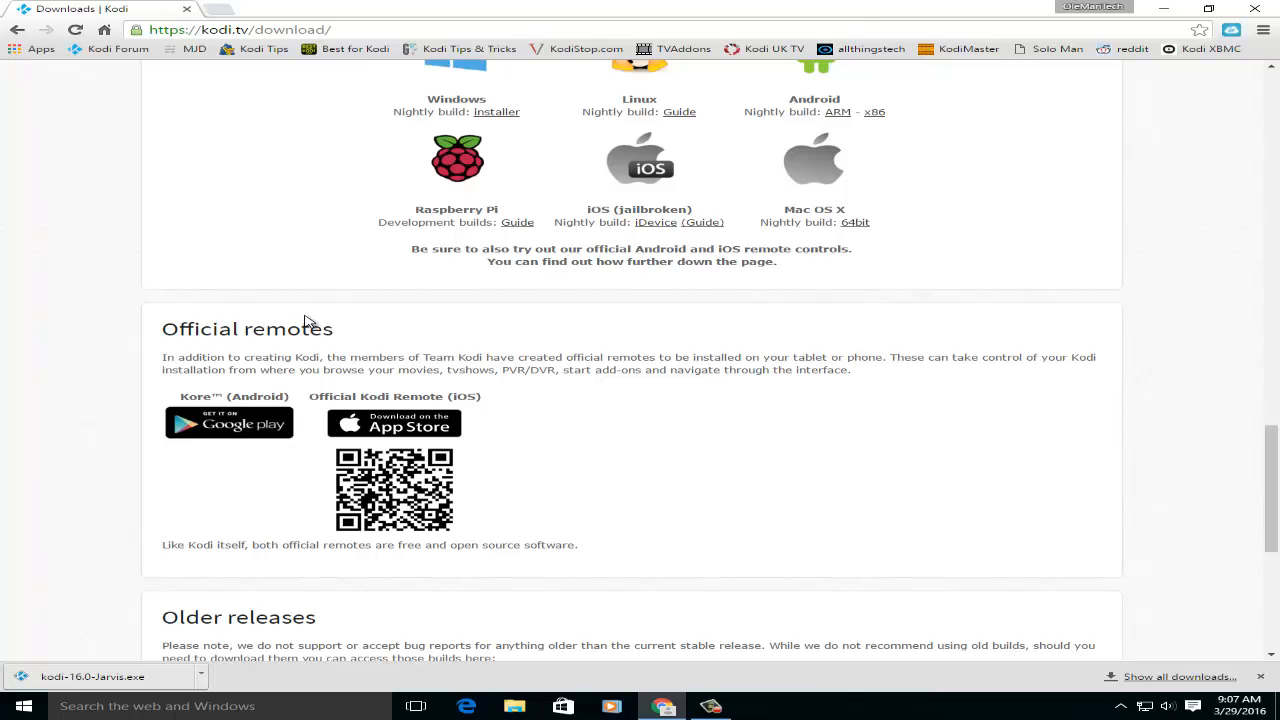
- Open the mirrors.kodi.tv releases directory via the Older releases link
{"action": "scroll", "scroll_direction": "down", "scroll_amount": 3}
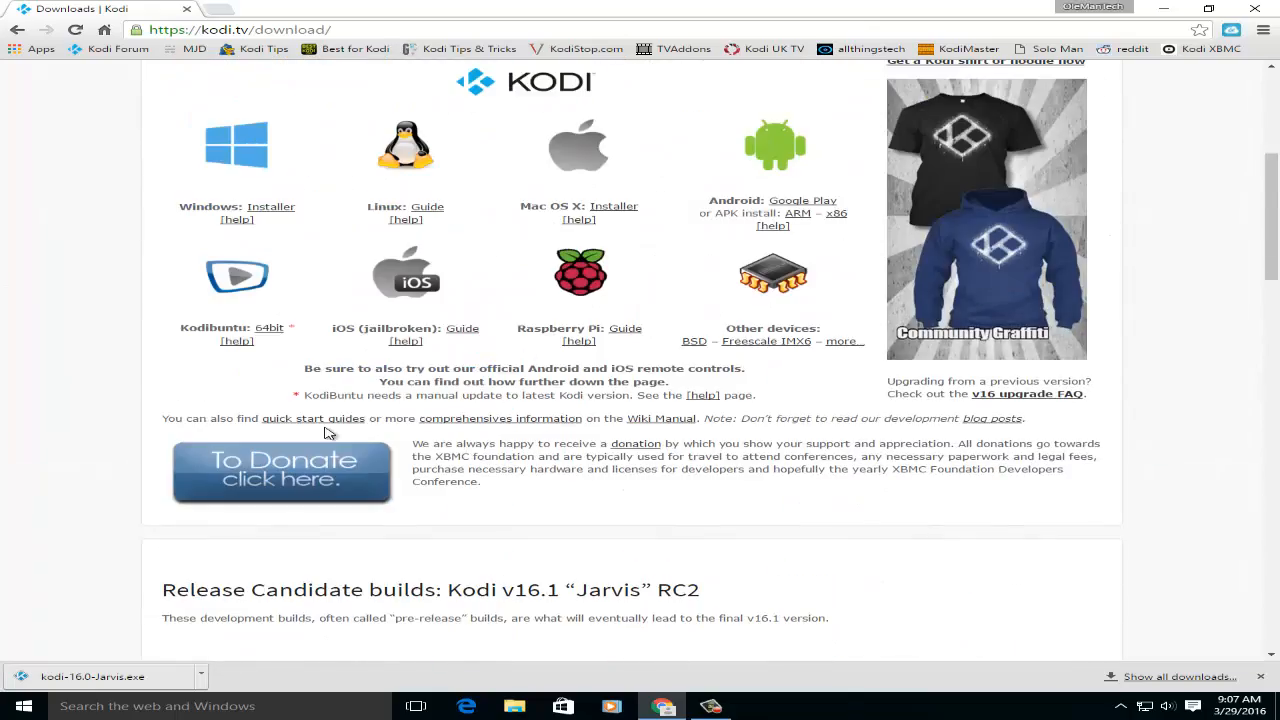
{"action": "scroll", "scroll_direction": "up", "scroll_amount": 3}
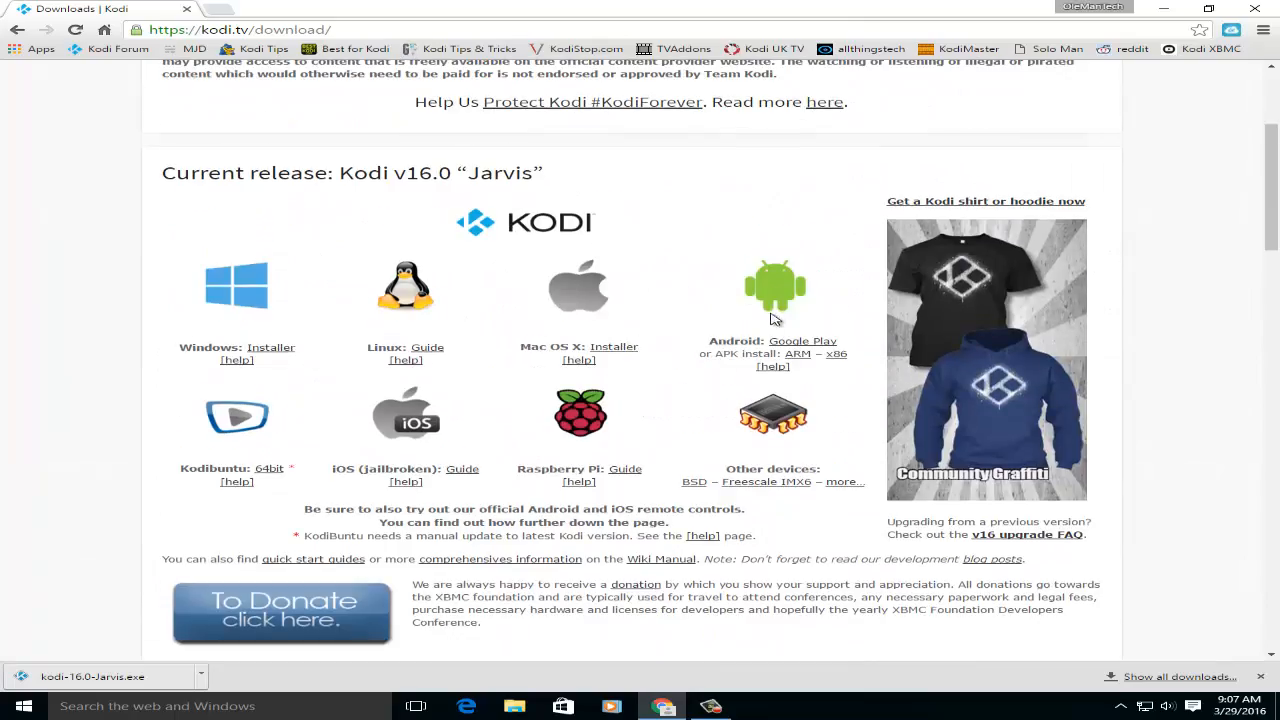
{"action": "scroll", "scroll_direction": "down", "scroll_amount": 3}
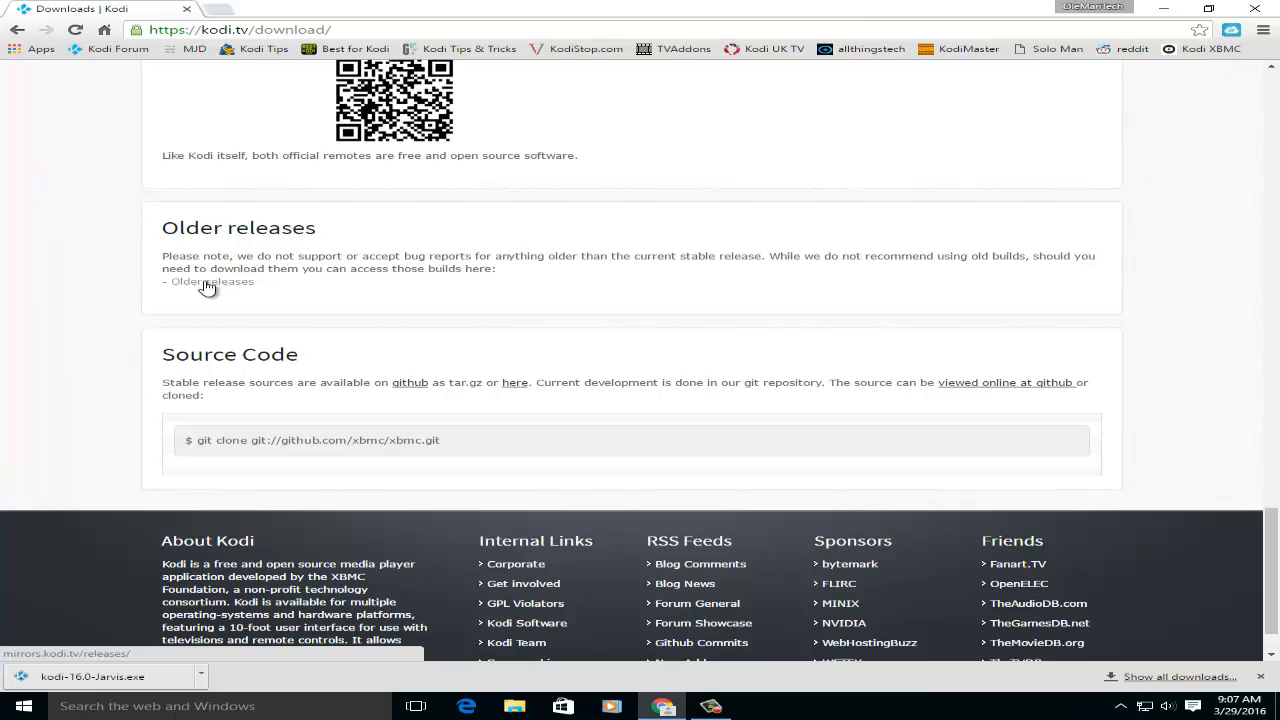
{"action": "left_click", "coordinate": [208, 281]}
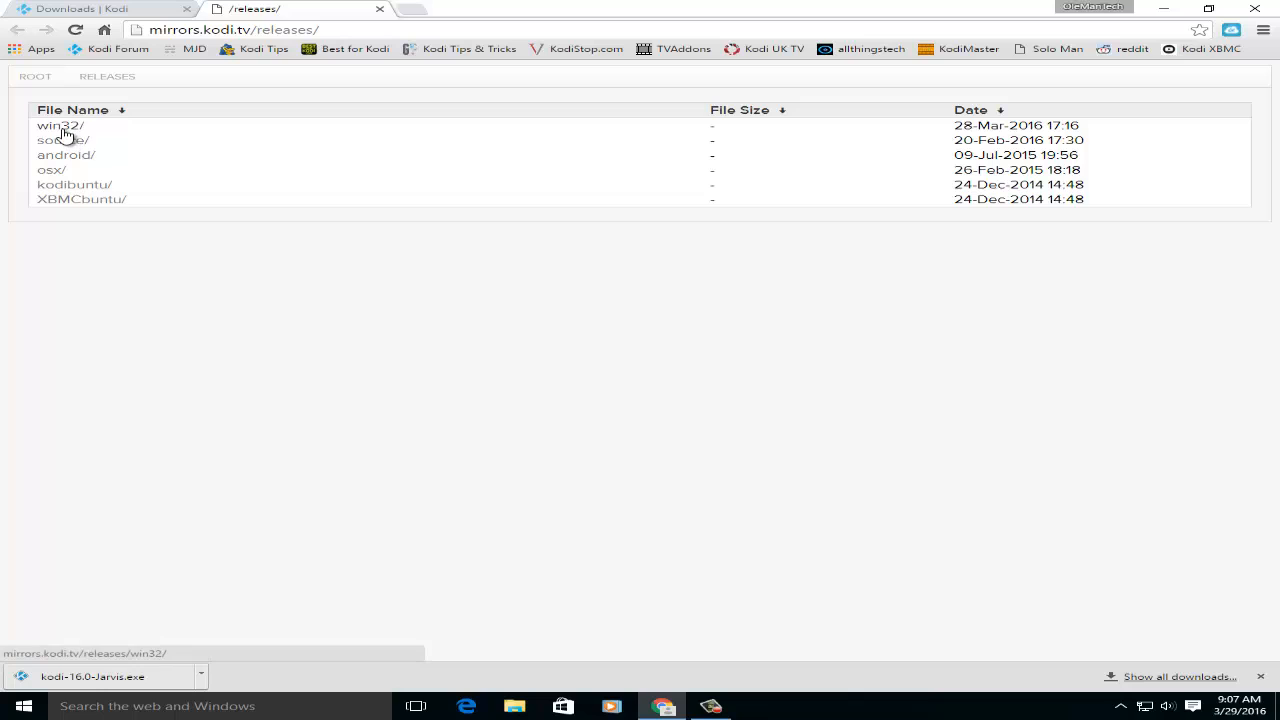
{"action": "mouse_move", "coordinate": [40, 192]}
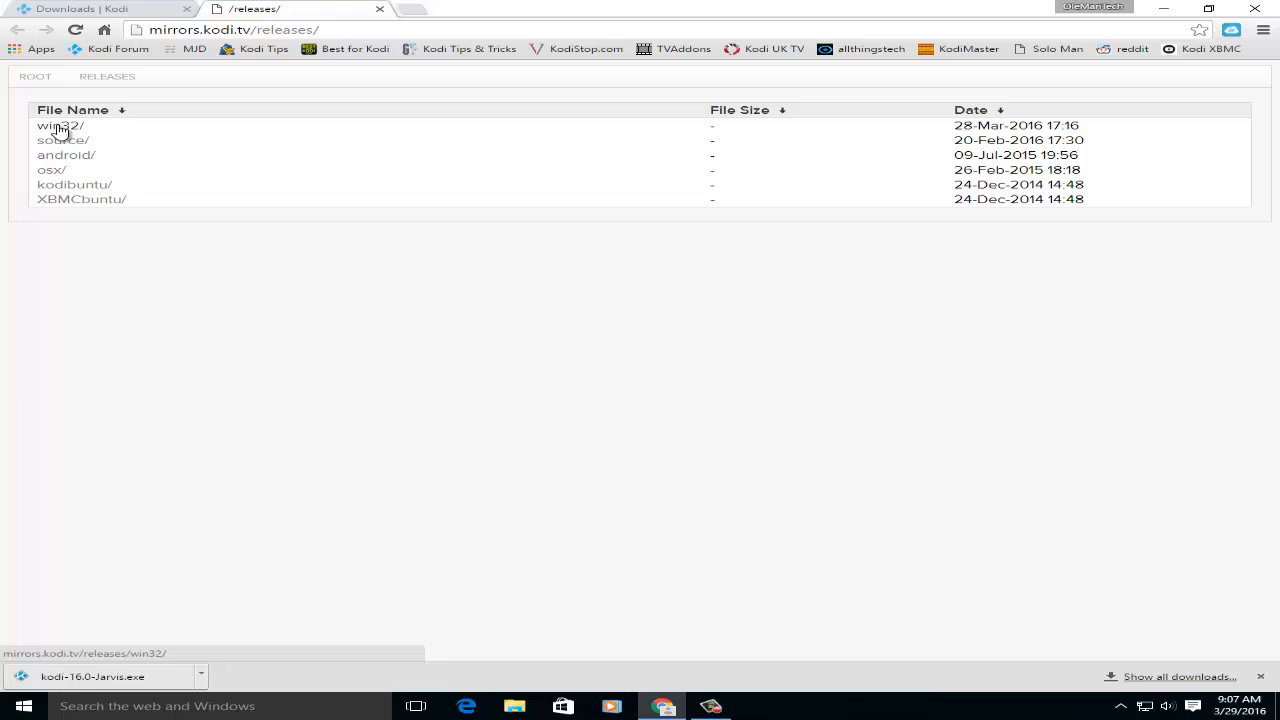
- Open the win32 folder listing Kodi Windows installers from 15.0 to 16.1 RC2
{"action": "left_click", "coordinate": [58, 125]}
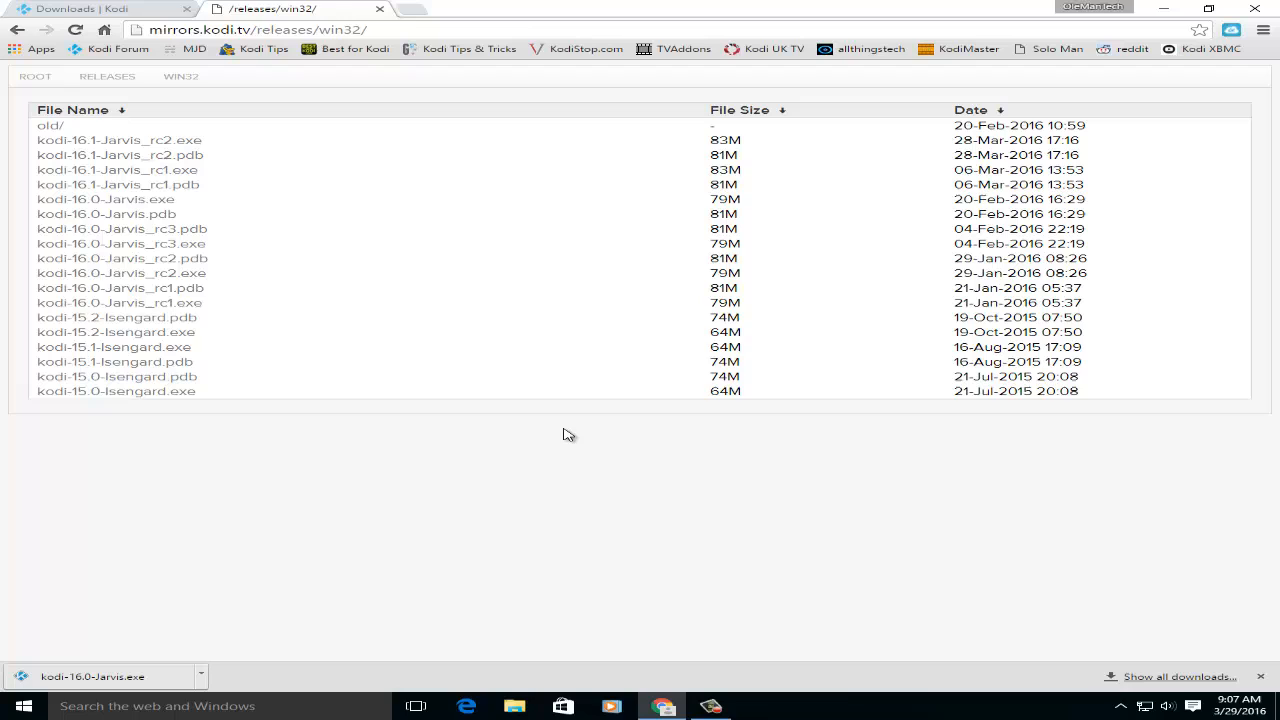
{"action": "mouse_move", "coordinate": [169, 391]}
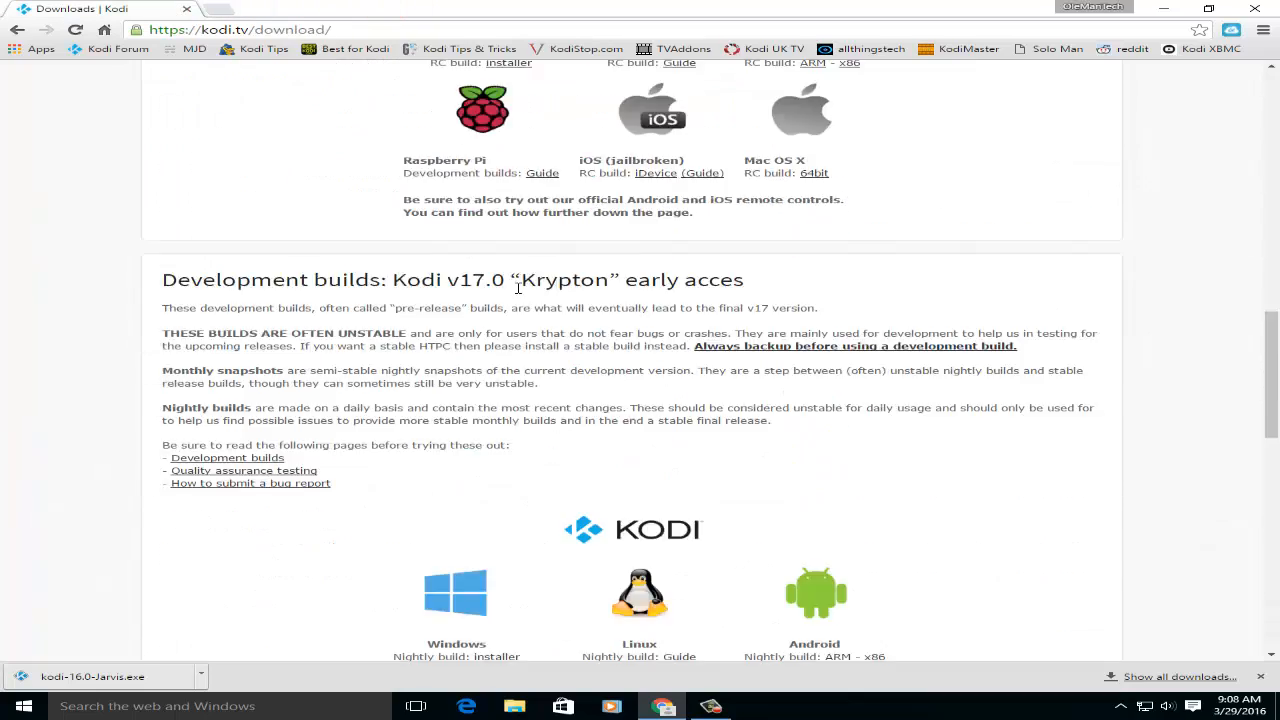
- Return briefly to the kodi.tv Downloads page, then reopen the win32 mirror folder
{"action": "scroll", "scroll_direction": "up", "scroll_amount": 3}
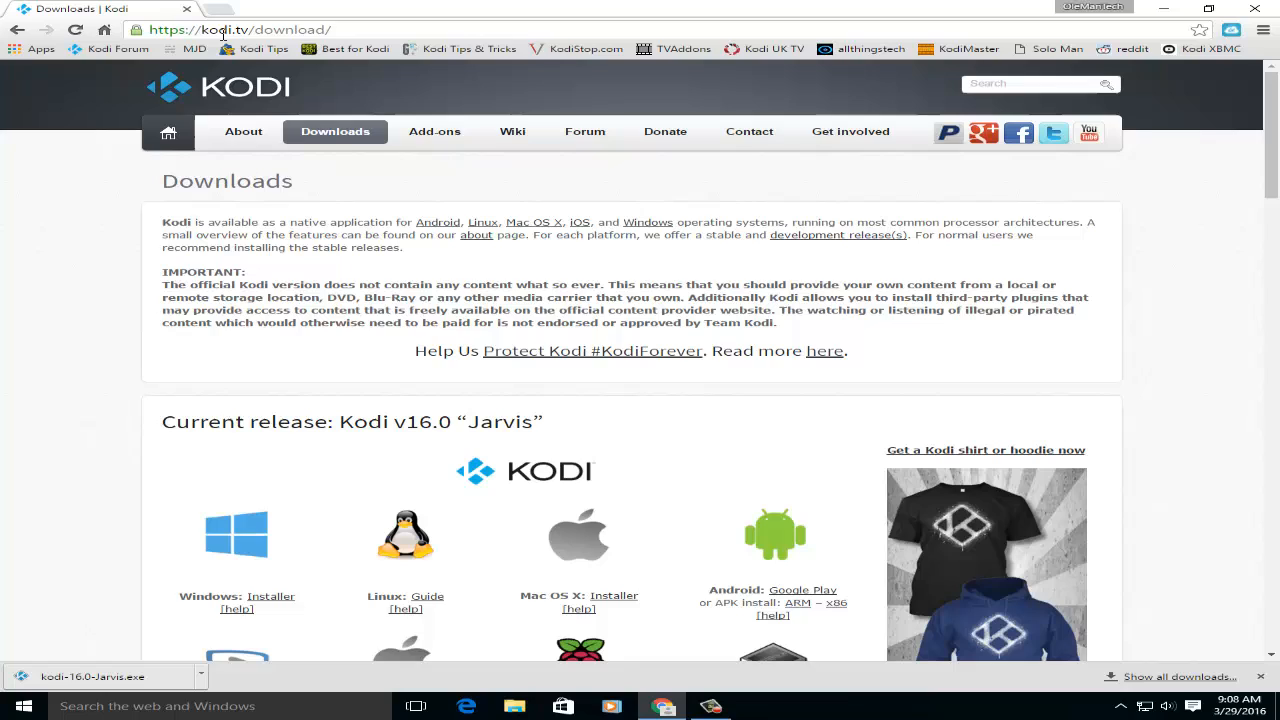
{"action": "left_click", "coordinate": [335, 131]}
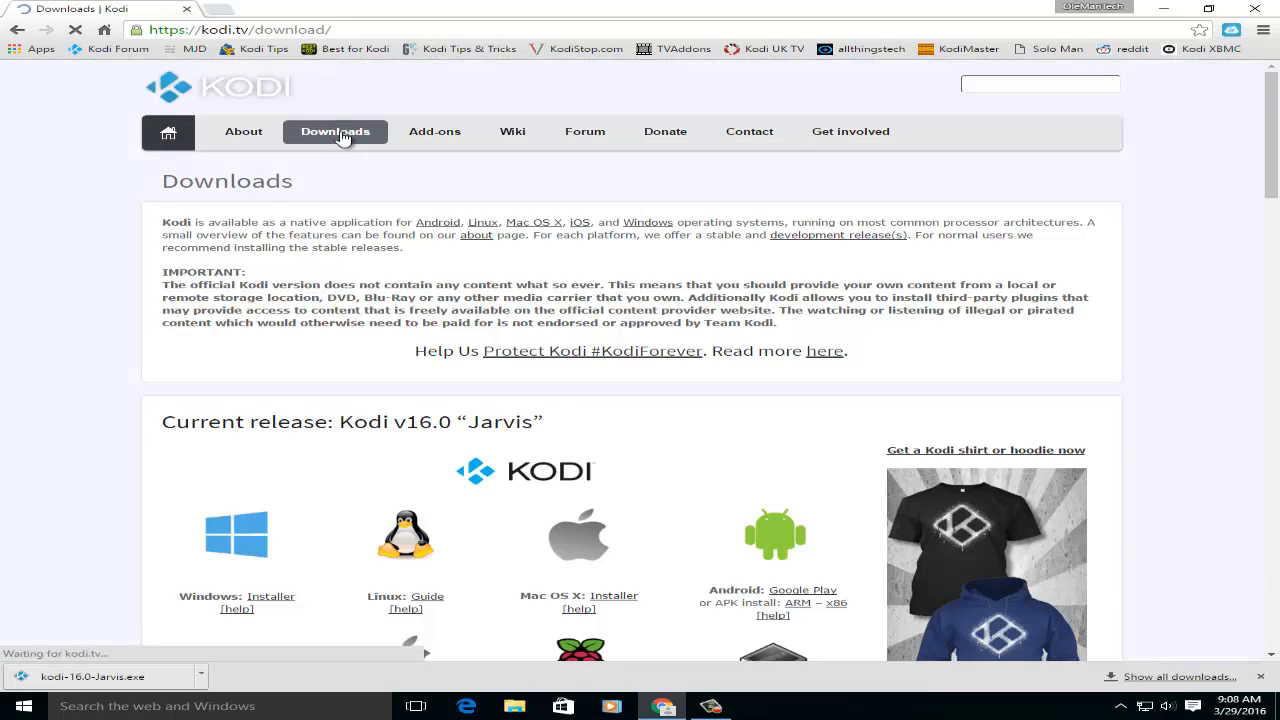
{"action": "scroll", "scroll_direction": "down", "scroll_amount": 3}
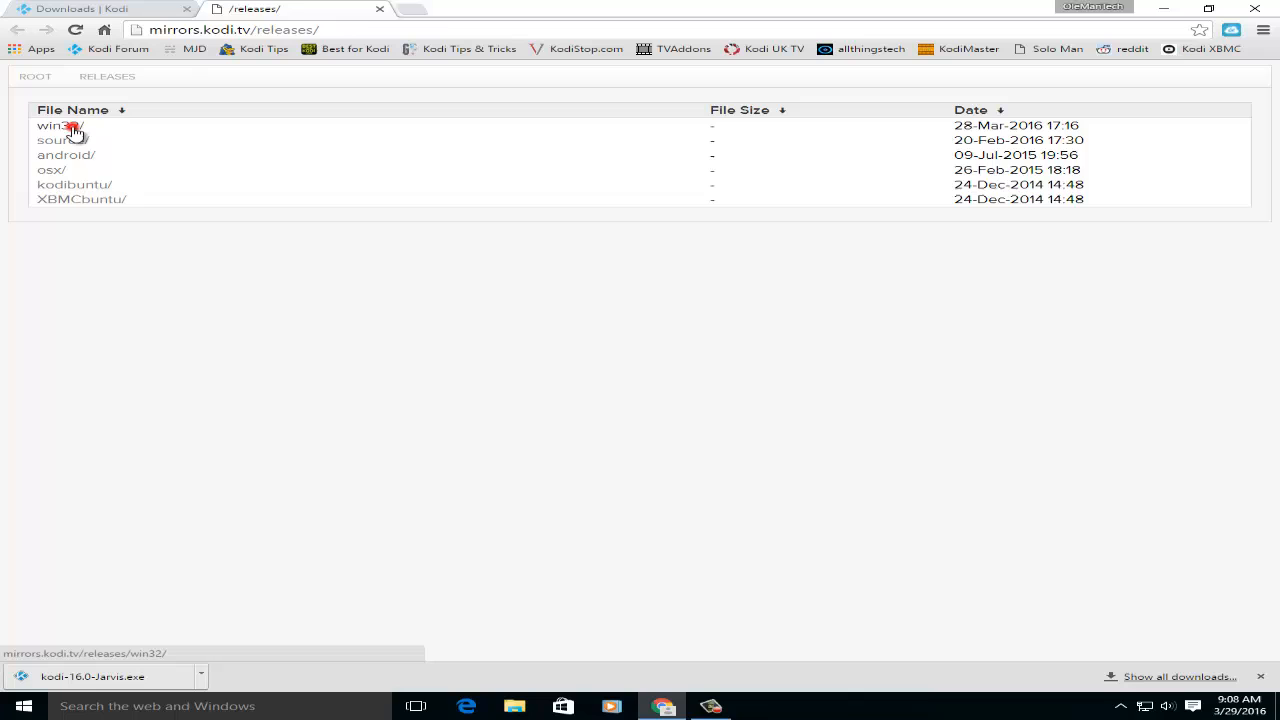
{"action": "left_click", "coordinate": [53, 125]}
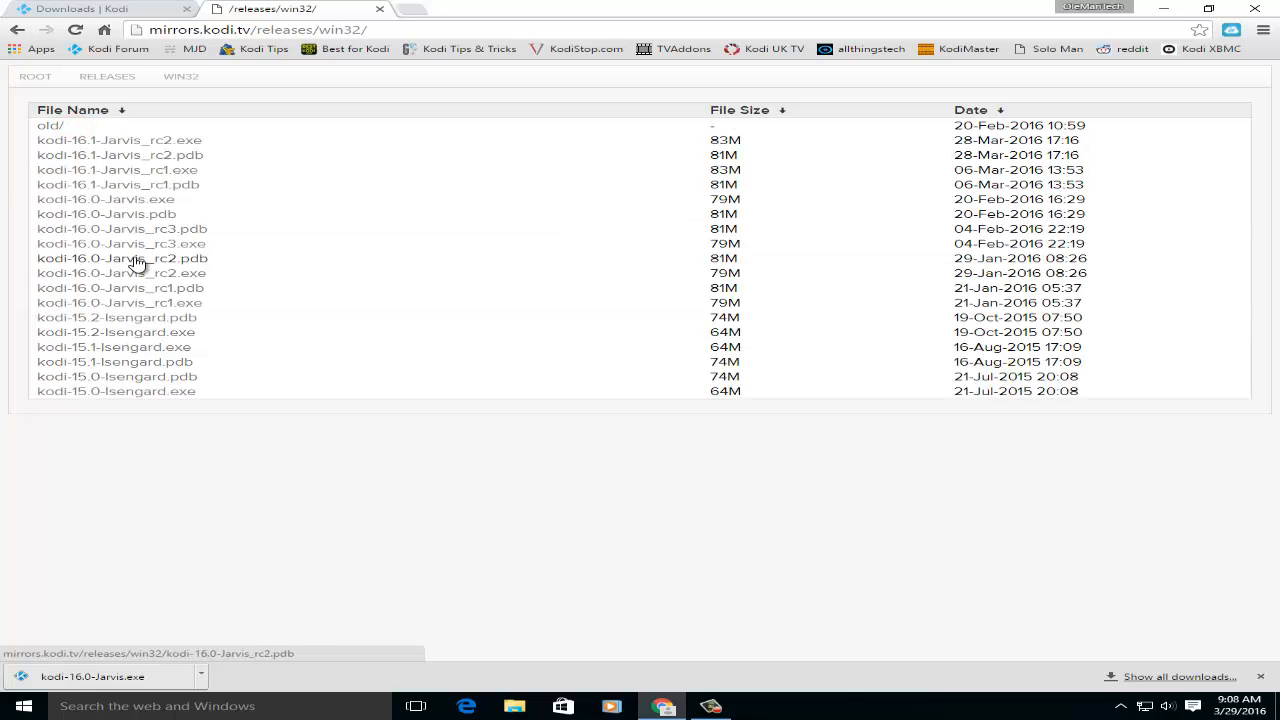
{"action": "mouse_move", "coordinate": [258, 152]}
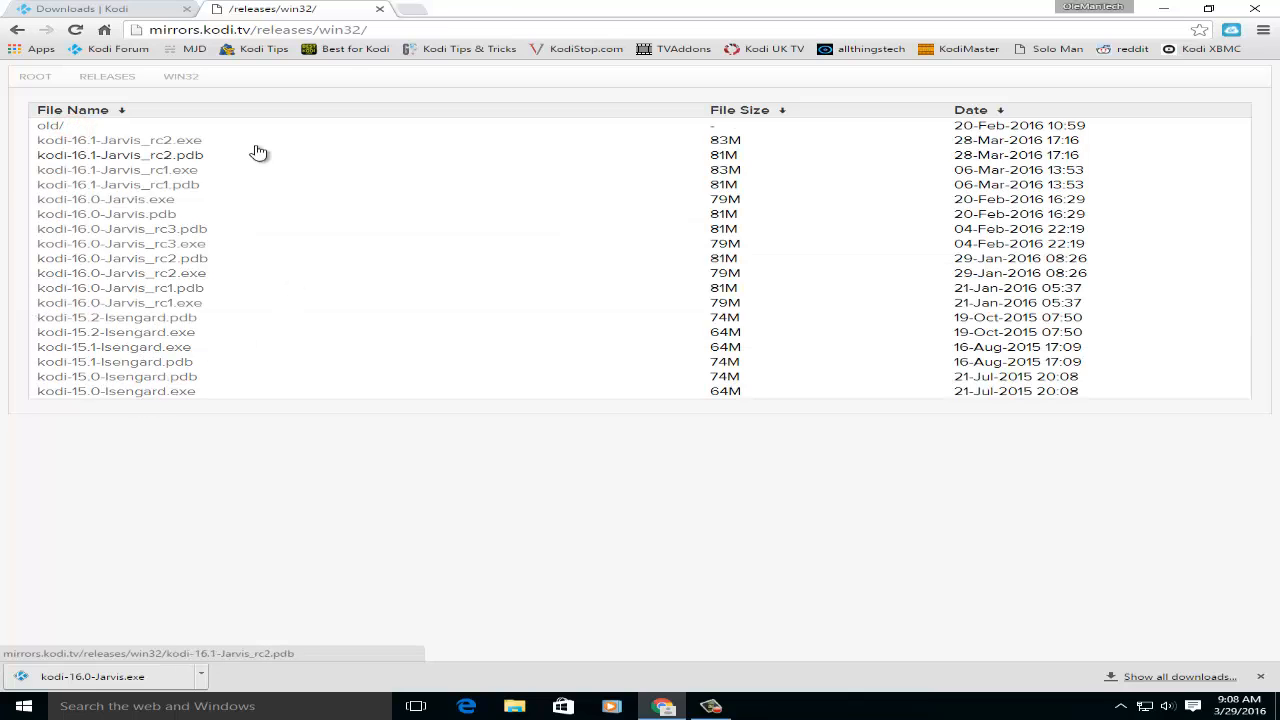